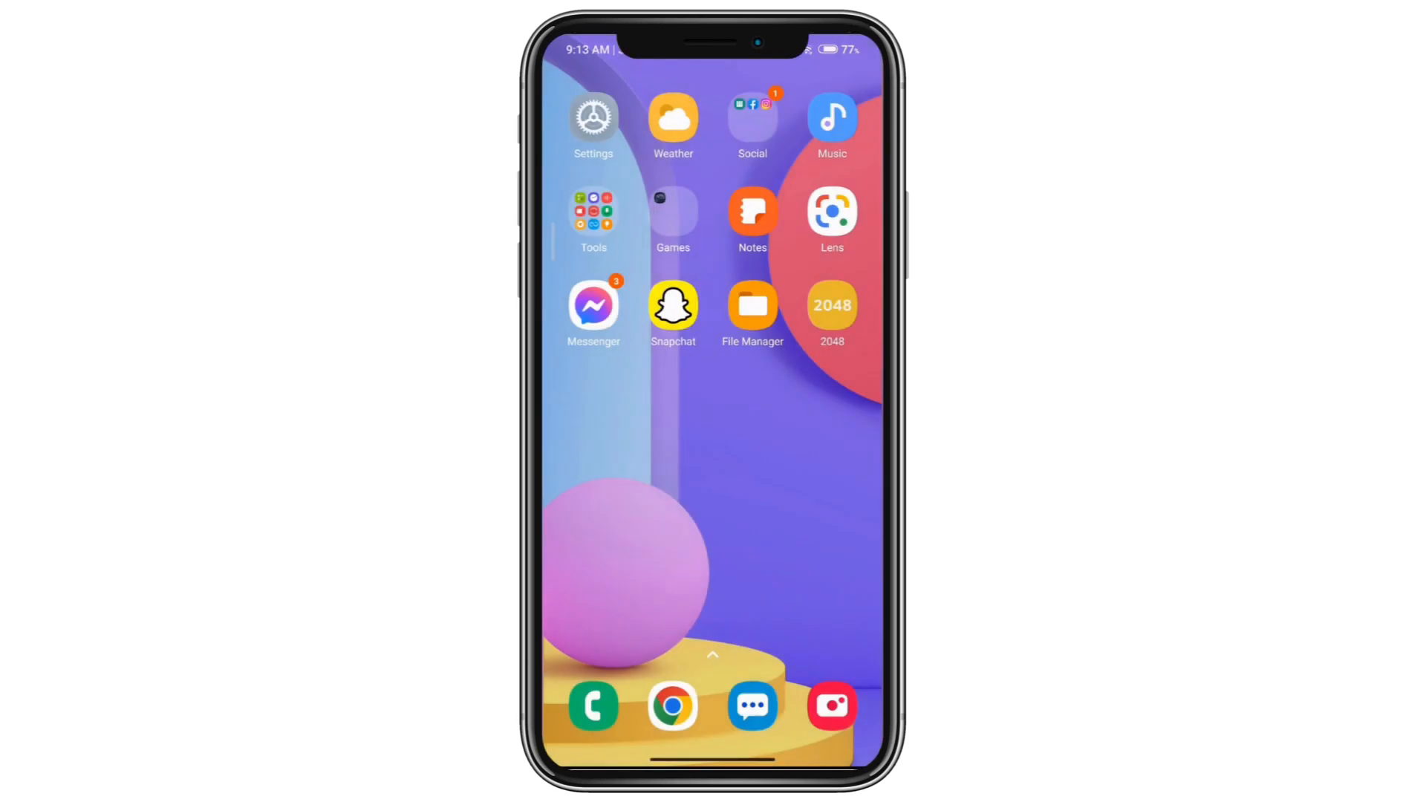
# Step: Long-press the 2048 home-screen icon and choose Share from its quick options
pyautogui.click(832, 304)
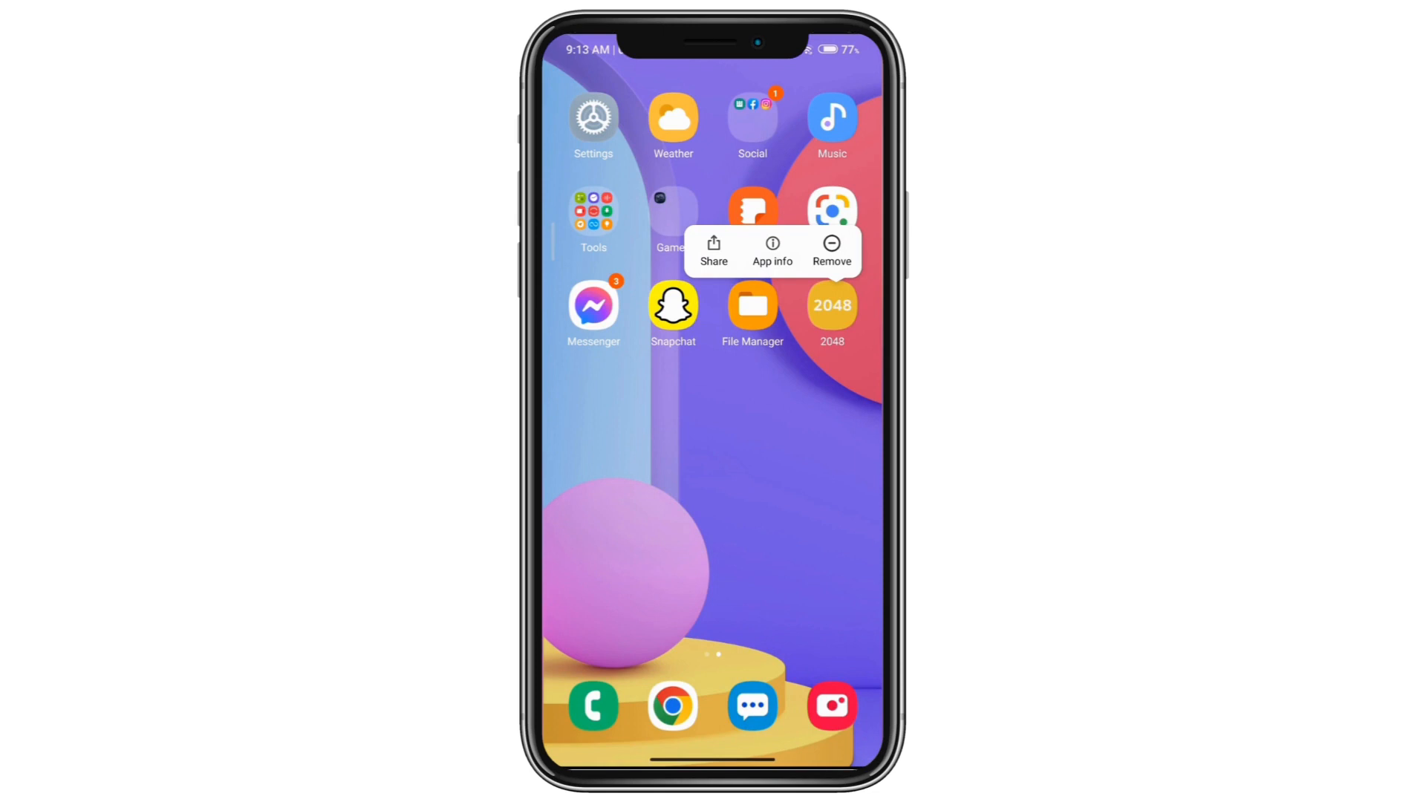
pyautogui.click(713, 252)
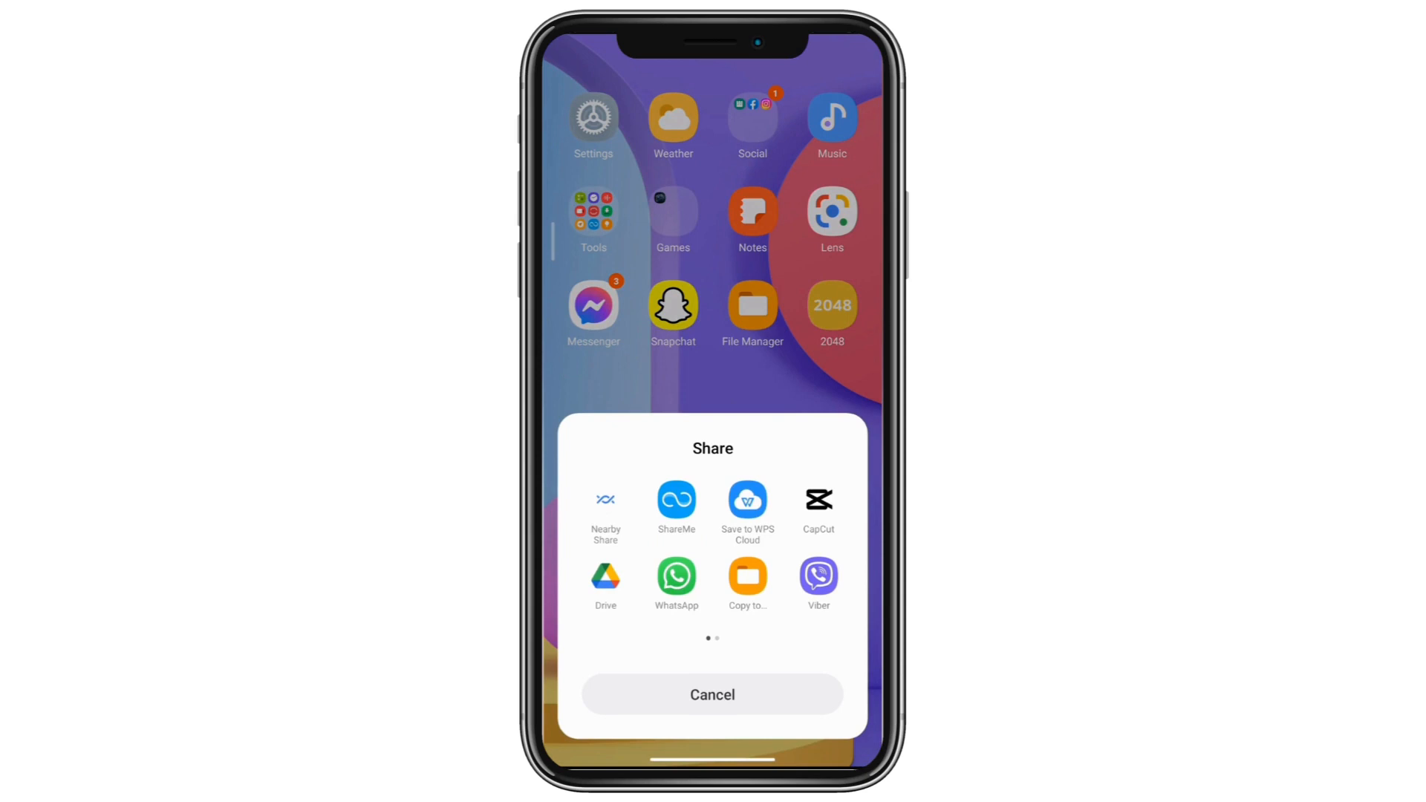
# Step: Pick ShareMe from the share sheet as the way to send 2048
pyautogui.click(676, 506)
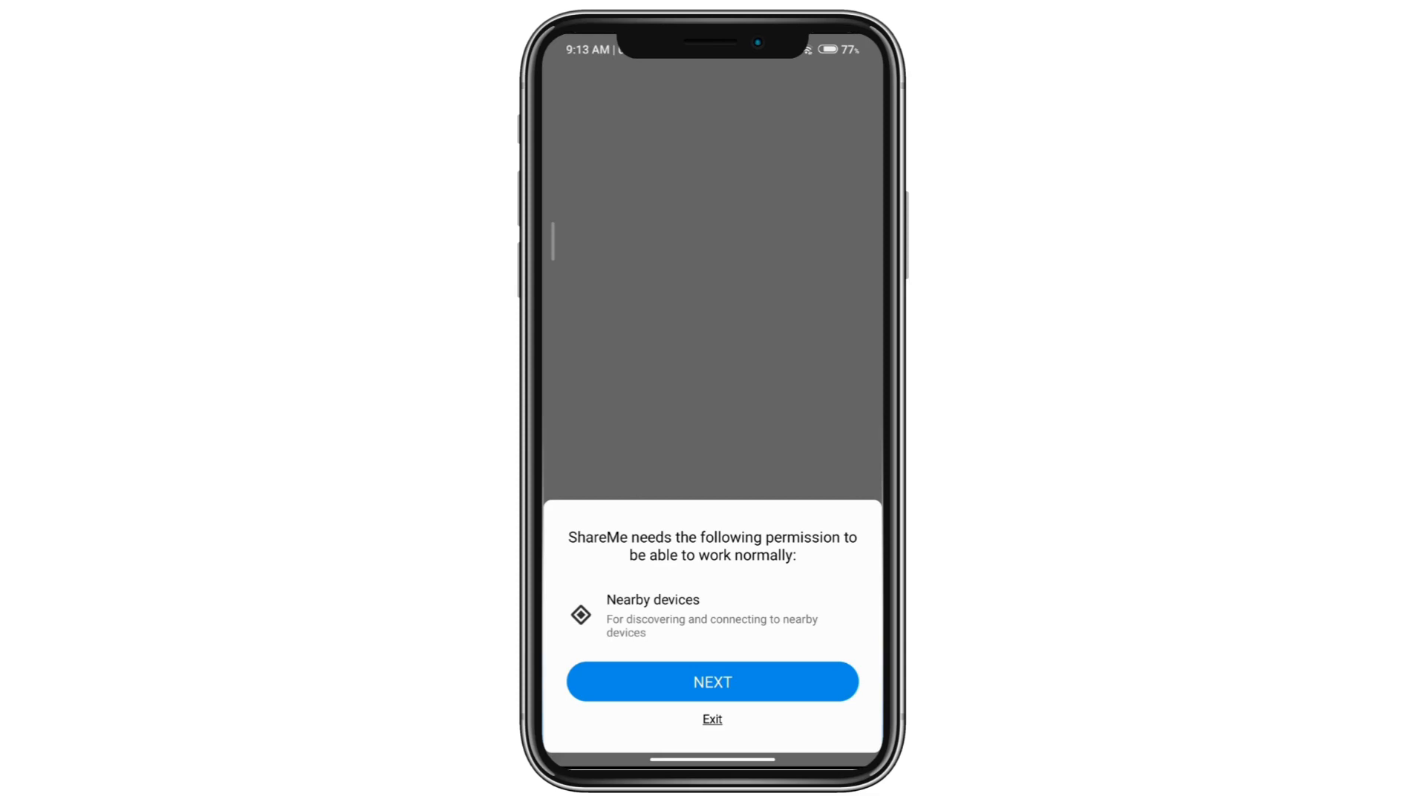
# Step: Grant ShareMe nearby-devices permission and send 2048.apk to the Redmi 8 phone
pyautogui.click(711, 682)
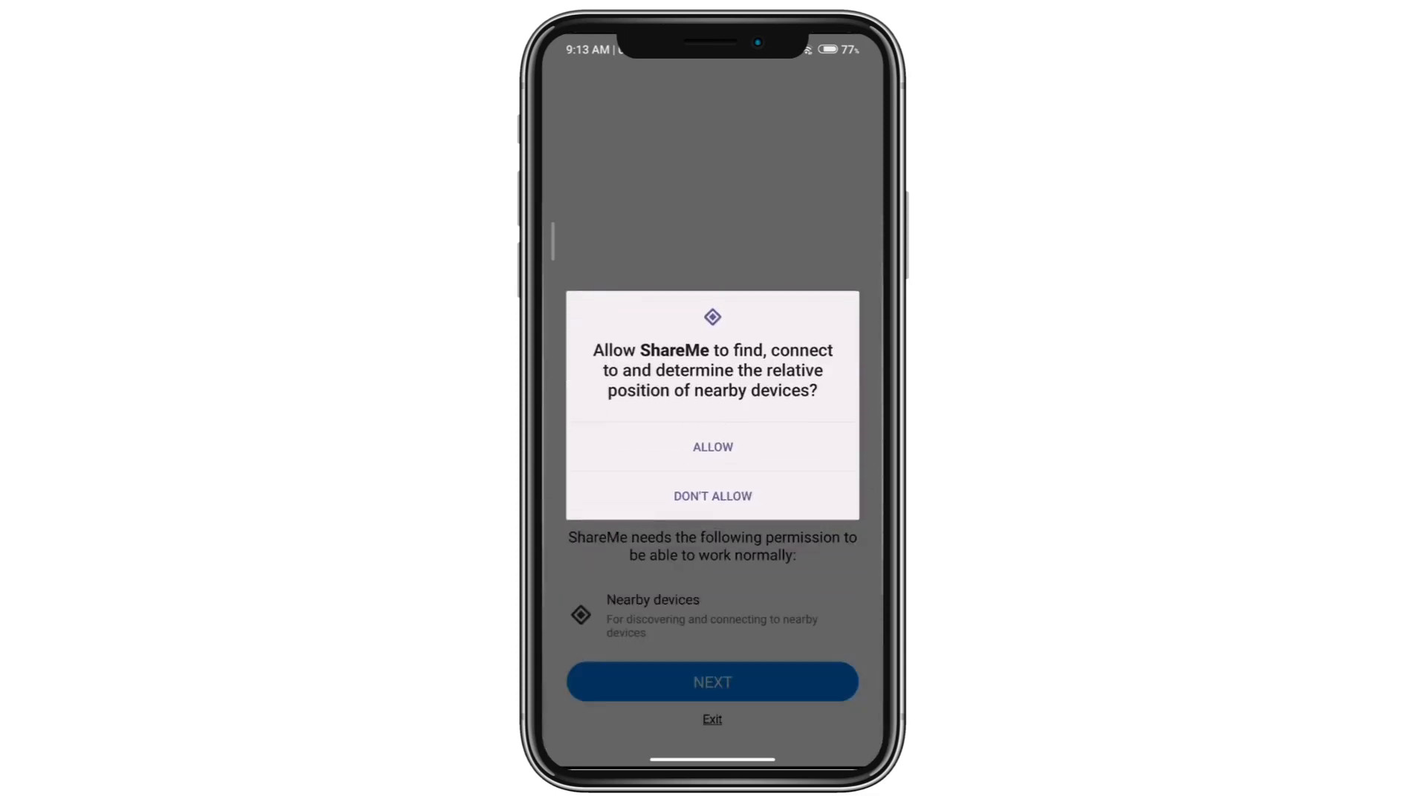
pyautogui.click(712, 447)
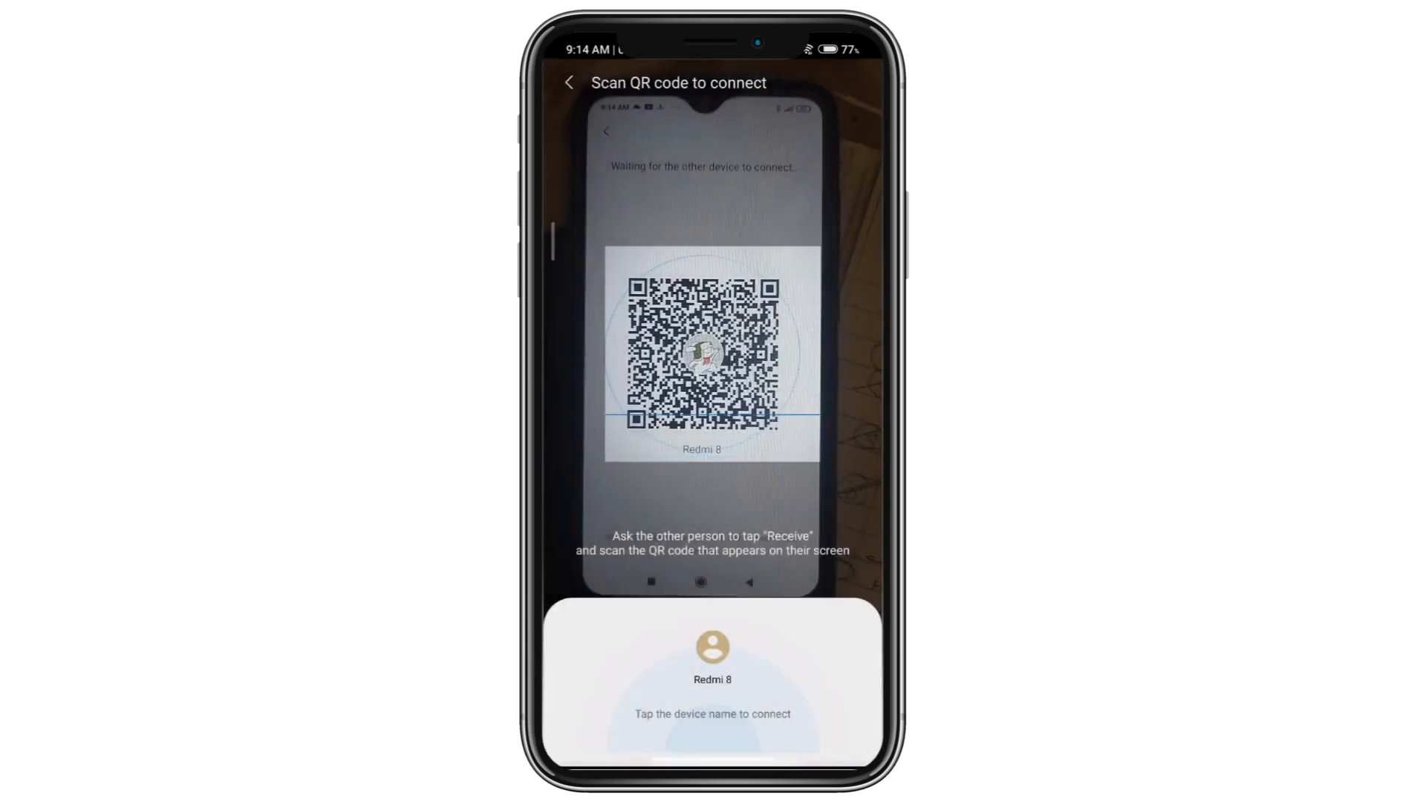
pyautogui.click(712, 663)
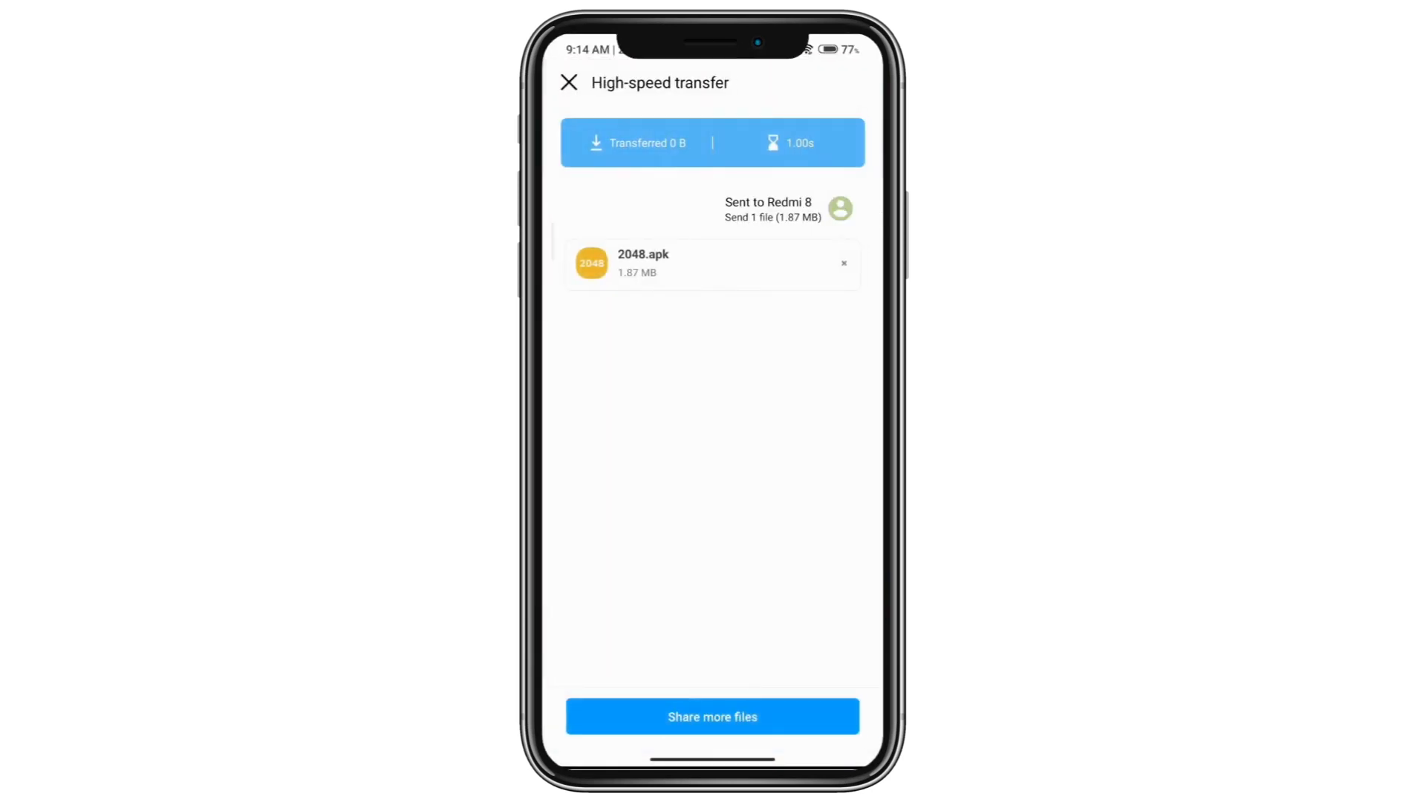